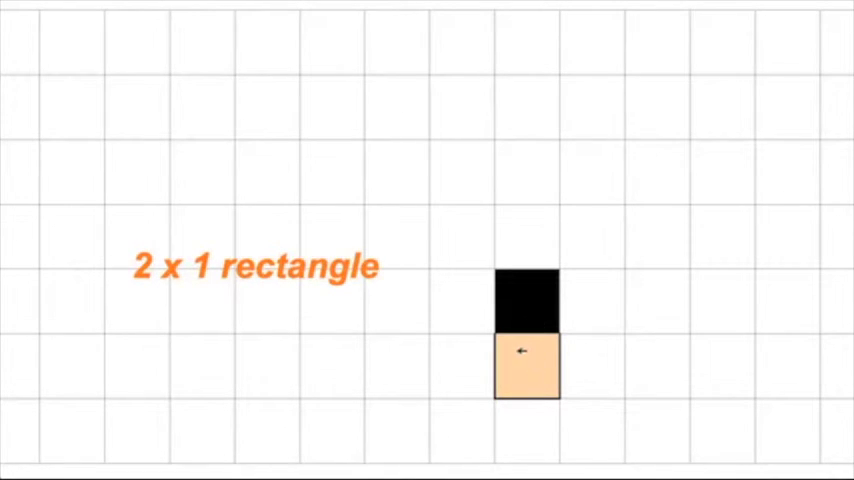
{"action": "mouse_move", "coordinate": [620, 356]}
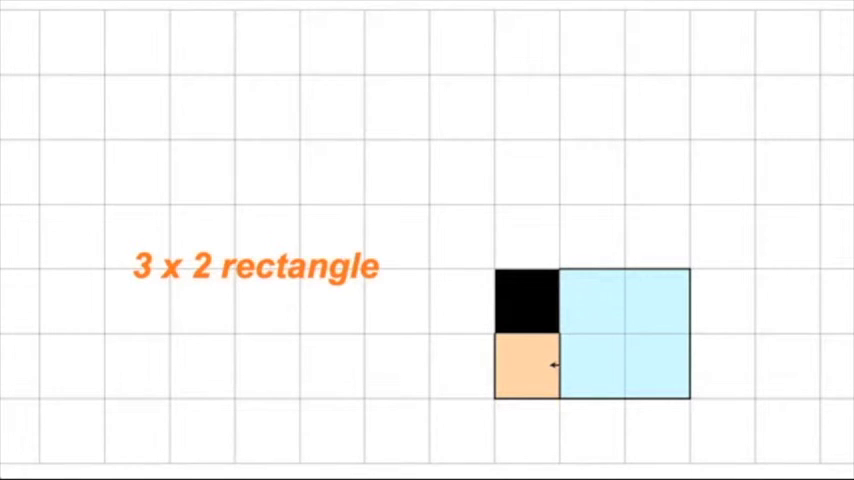
{"action": "mouse_move", "coordinate": [656, 292]}
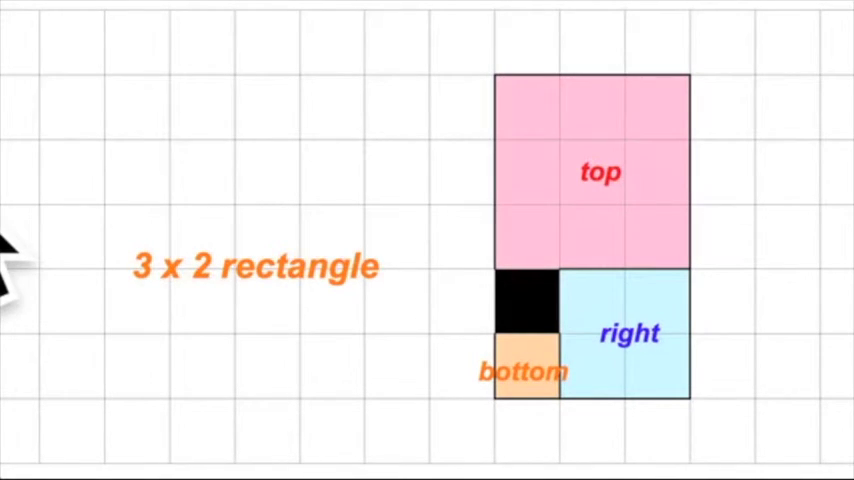
{"action": "mouse_move", "coordinate": [640, 368]}
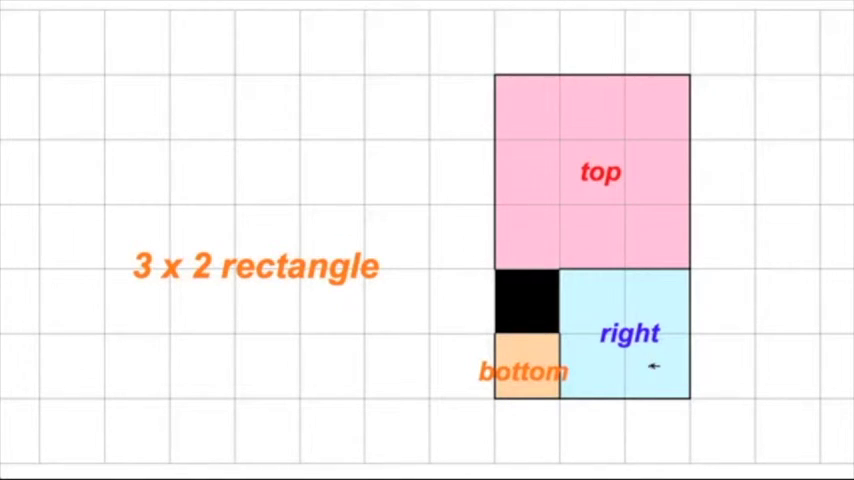
{"action": "mouse_move", "coordinate": [680, 164]}
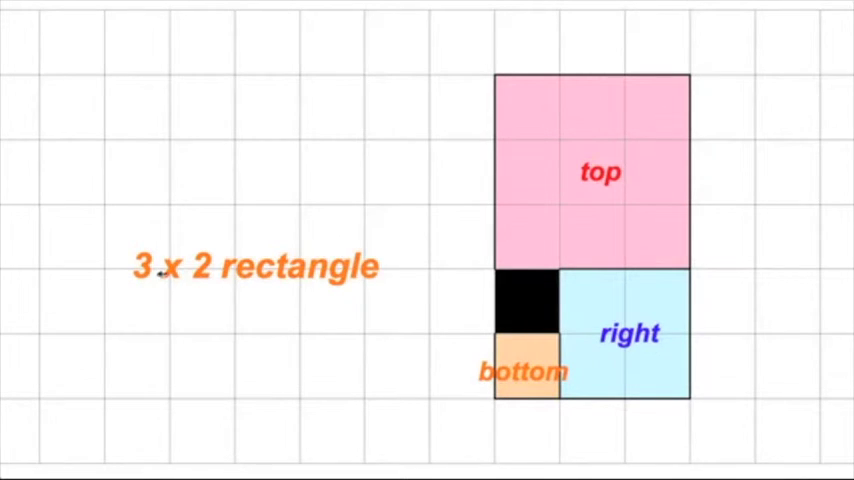
Edit the rectangle caption and drag the left label into the green 5×5 square.
{"action": "double_click", "coordinate": [148, 268]}
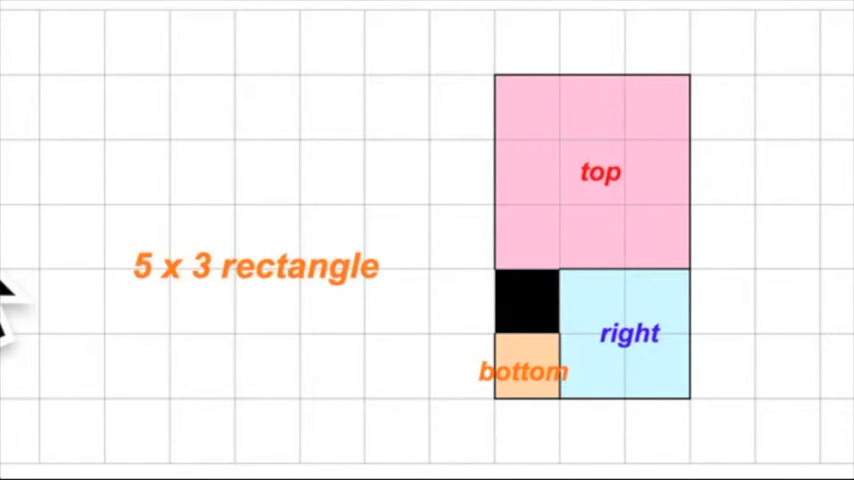
{"action": "mouse_move", "coordinate": [270, 376]}
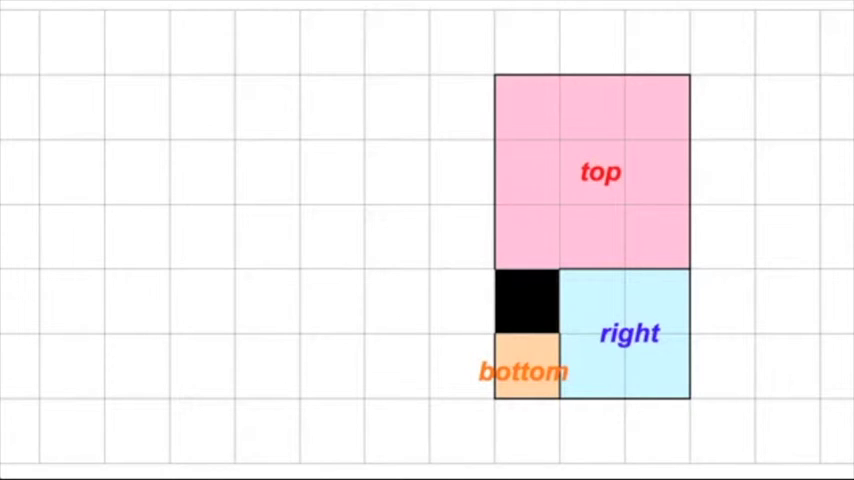
{"action": "mouse_move", "coordinate": [330, 260]}
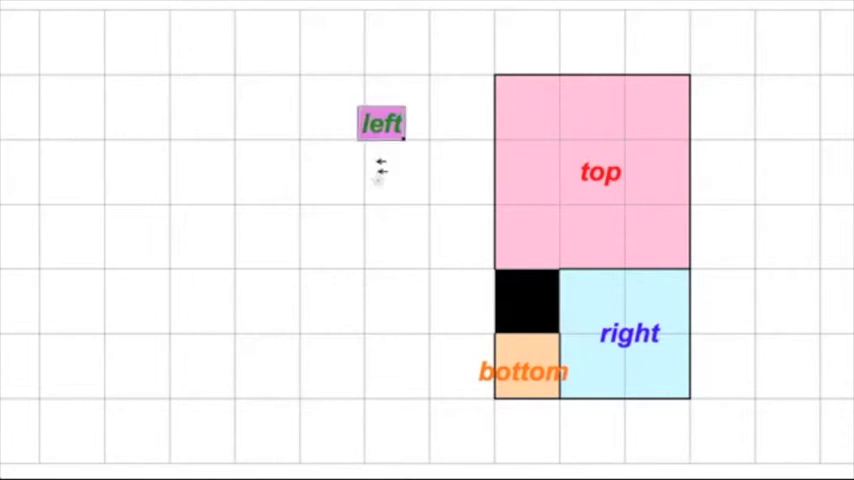
{"action": "left_click_drag", "start_coordinate": [380, 122], "coordinate": [336, 238]}
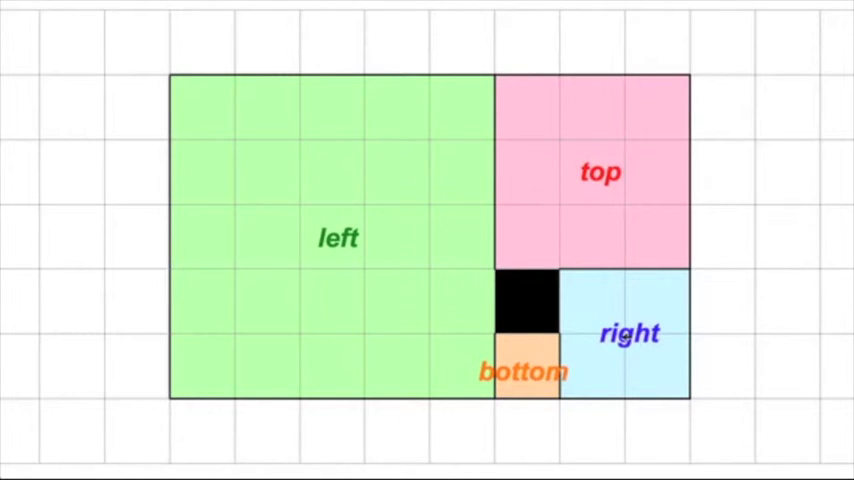
Reposition the right label lower within its square.
{"action": "double_click", "coordinate": [628, 332]}
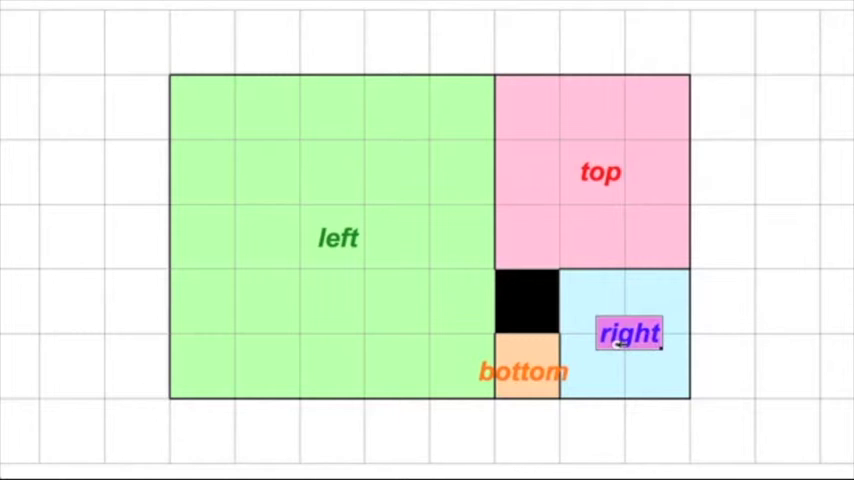
{"action": "left_click_drag", "start_coordinate": [628, 334], "coordinate": [668, 372]}
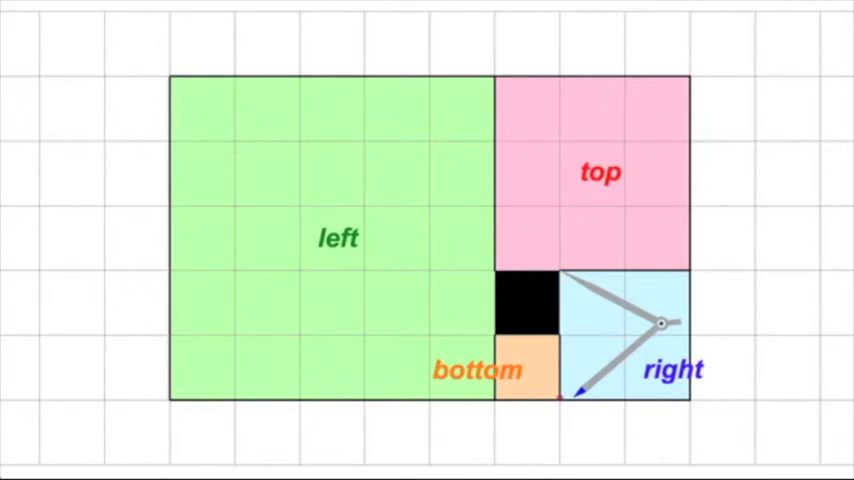
{"action": "mouse_move", "coordinate": [536, 428]}
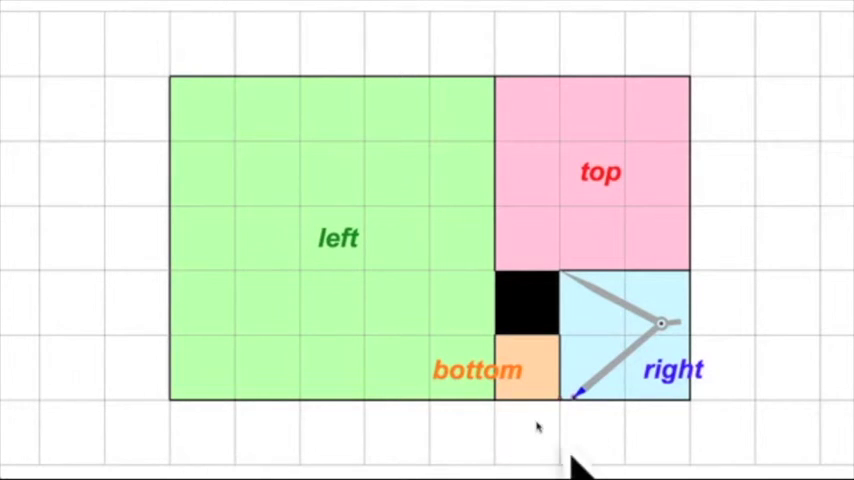
{"action": "mouse_move", "coordinate": [578, 410]}
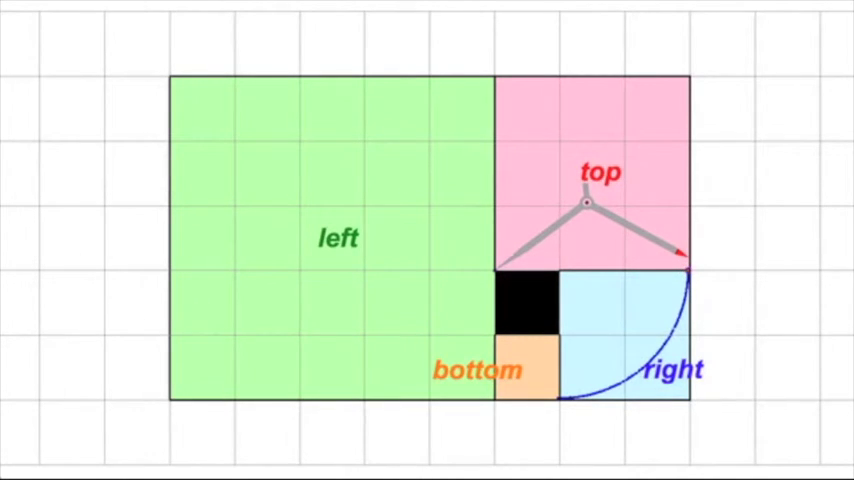
{"action": "mouse_move", "coordinate": [708, 258]}
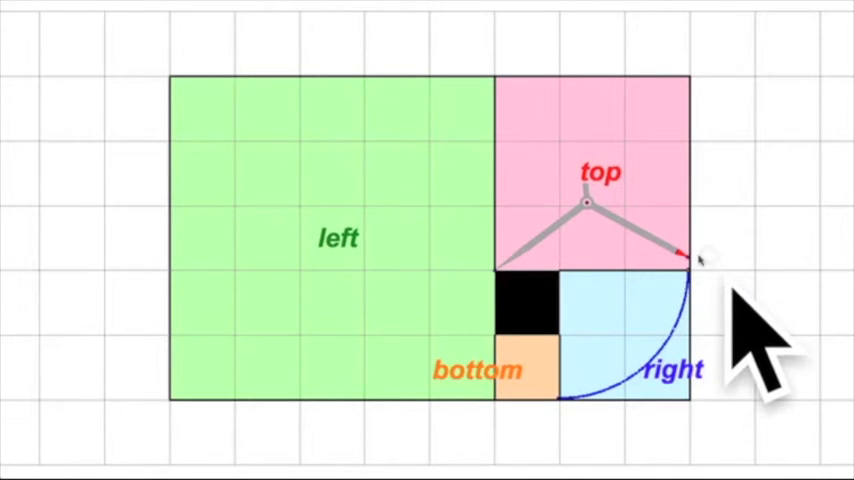
{"action": "mouse_move", "coordinate": [688, 258]}
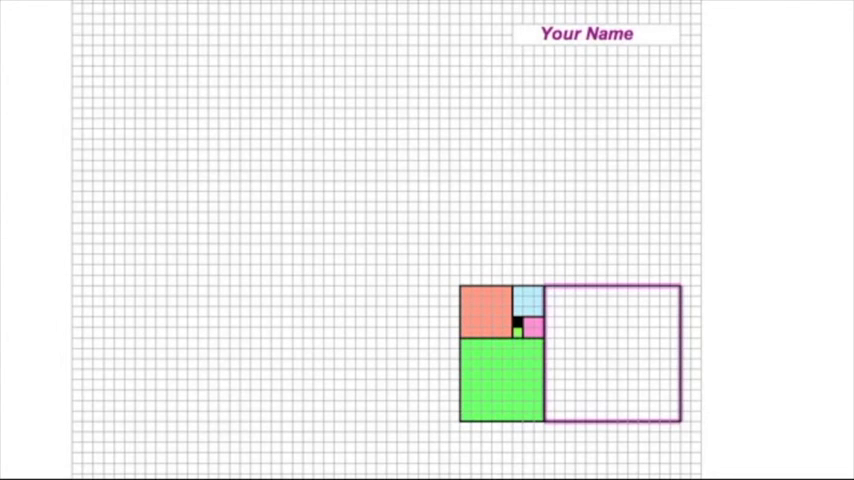
Fill the largest square of the spiral rectangle with lavender colour.
{"action": "left_click", "coordinate": [610, 360]}
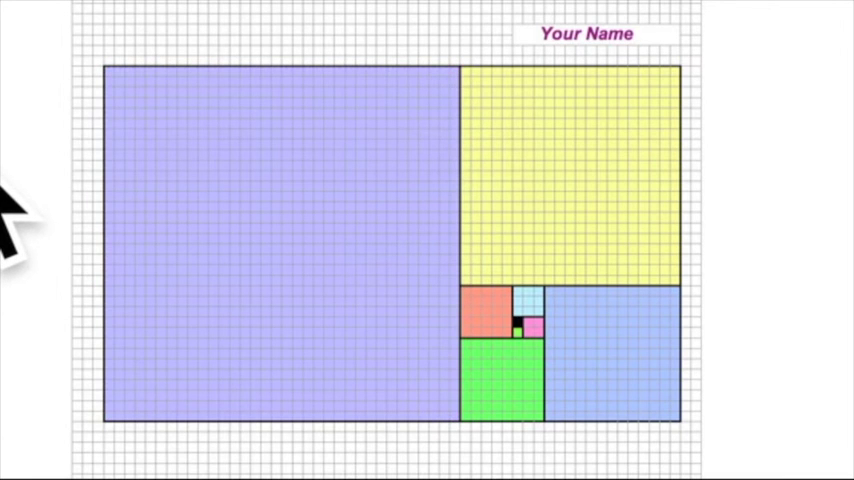
{"action": "mouse_move", "coordinate": [36, 280]}
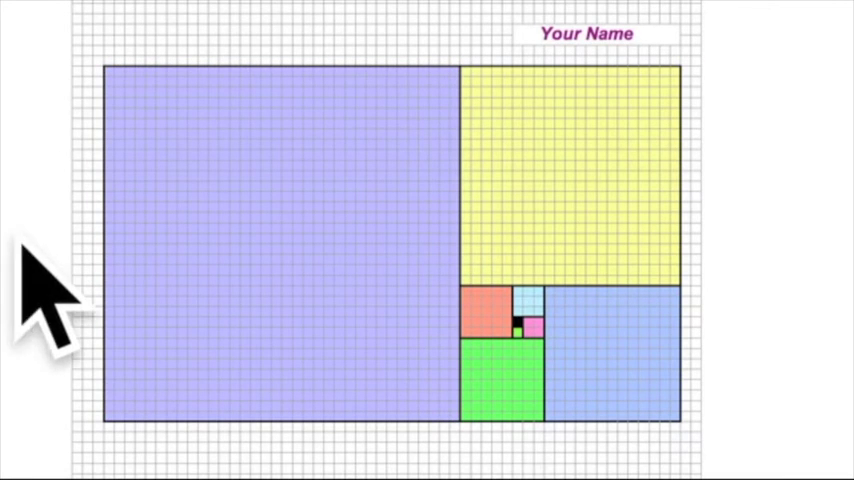
{"action": "mouse_move", "coordinate": [164, 280]}
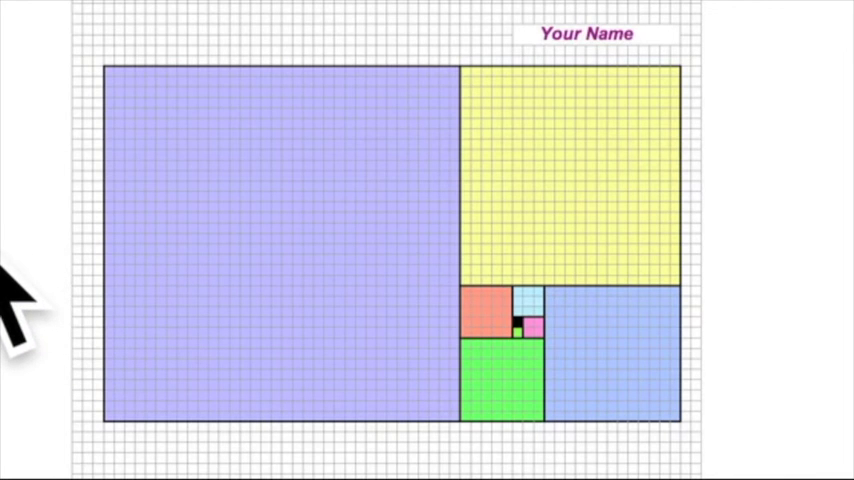
{"action": "mouse_move", "coordinate": [10, 290]}
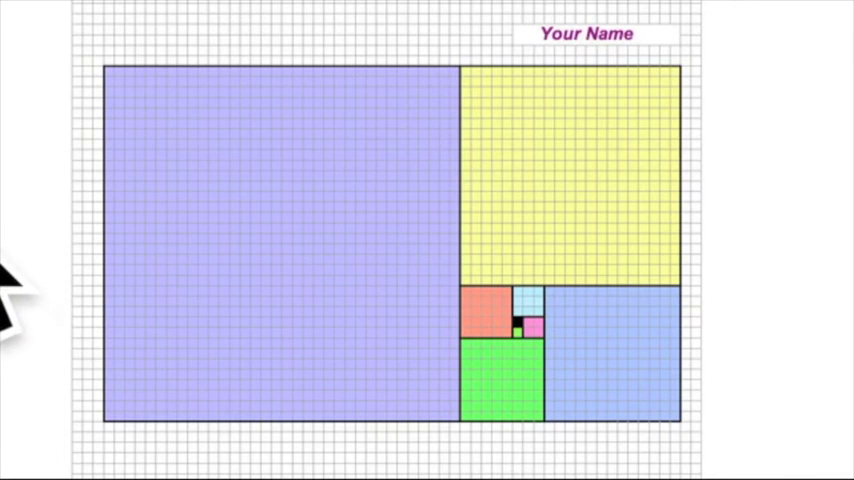